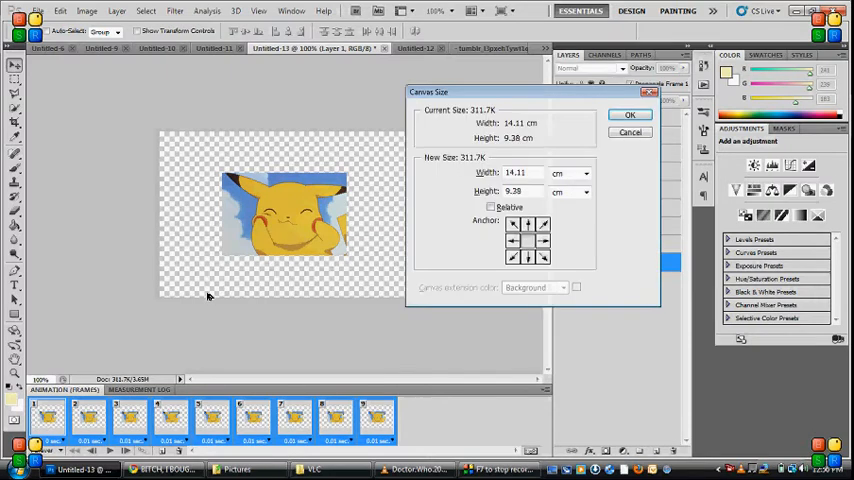
View the canvas size as 400 by 266 pixels and close the dialog unchanged.
click(570, 172)
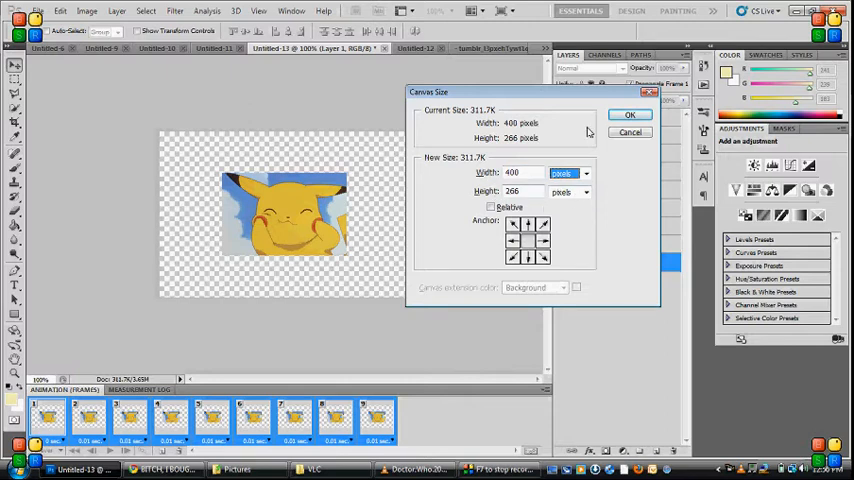
click(630, 114)
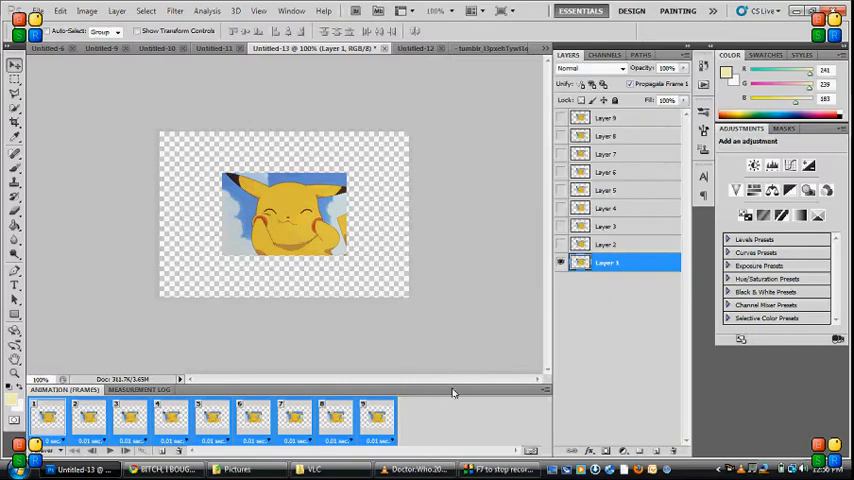
mouse_move(658, 200)
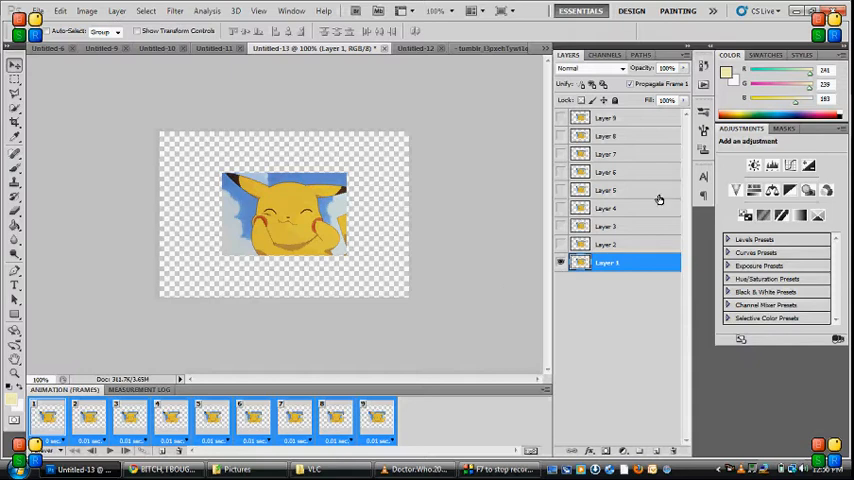
mouse_move(640, 126)
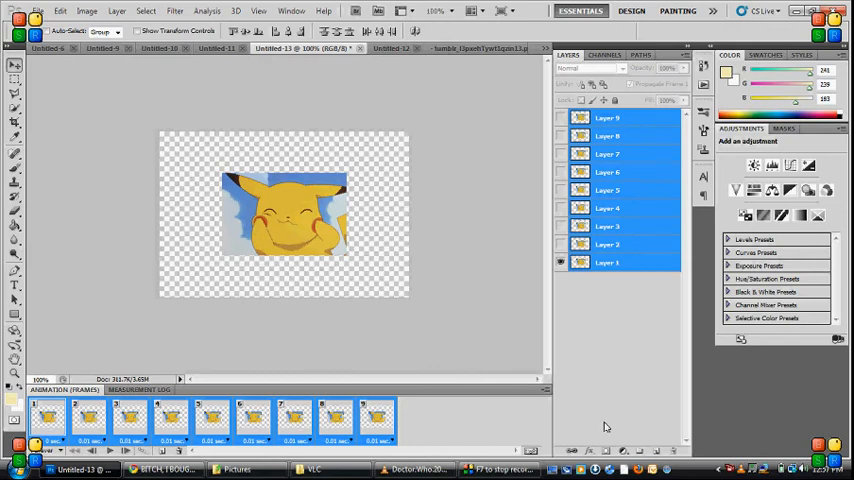
mouse_move(576, 440)
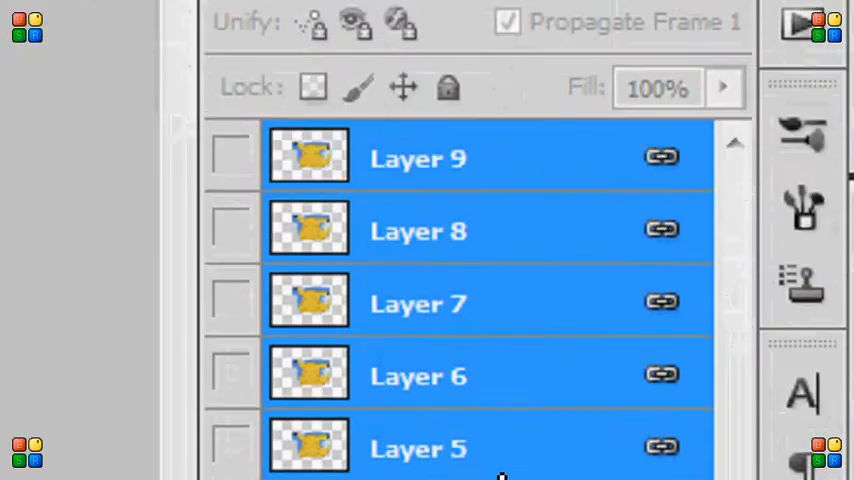
Scroll the Layers panel through Layers 1-9 while selecting them for linking.
scroll(down, 3)
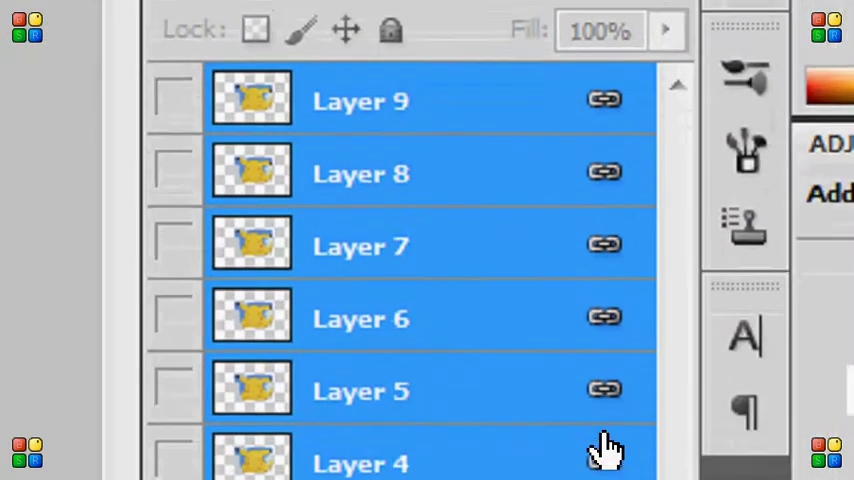
scroll(down, 3)
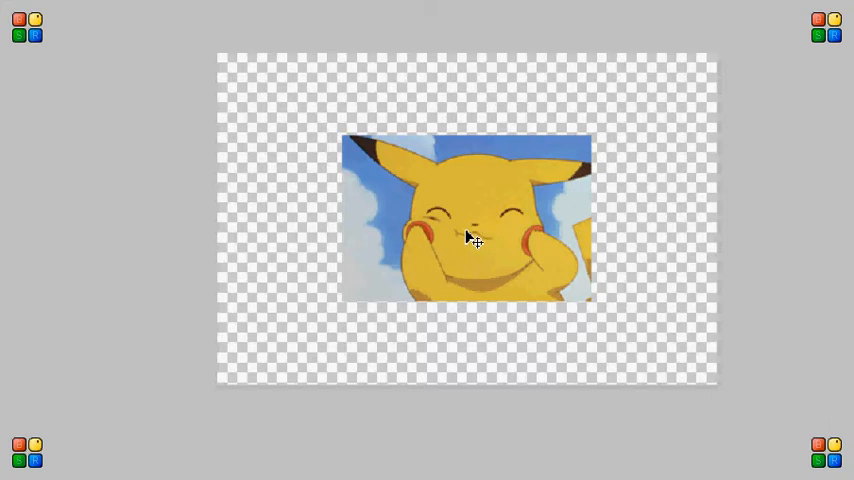
Drag the linked Pikachu animation toward the upper left of the canvas.
drag(468, 240, 376, 100)
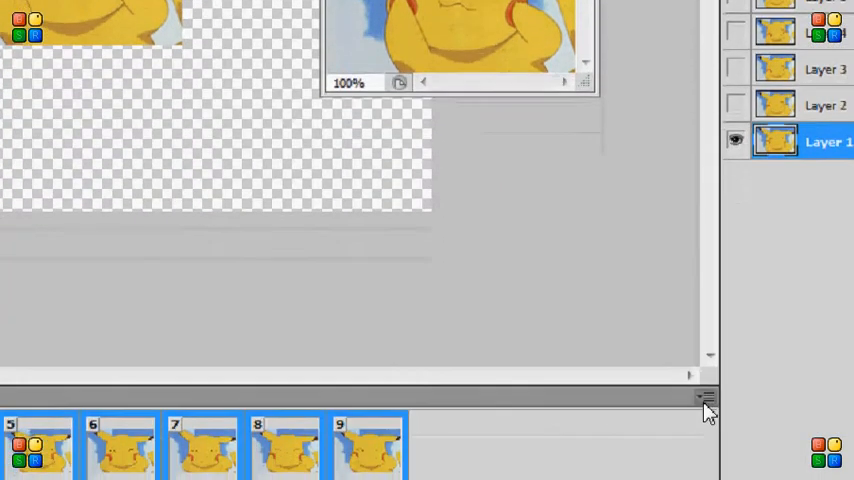
Copy the second document's frames, then reach the Animation panel menu in the target document.
click(708, 398)
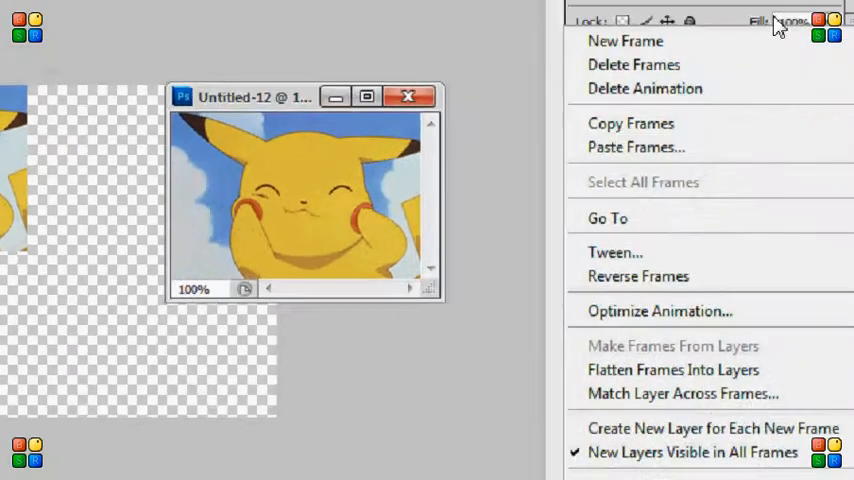
mouse_move(618, 166)
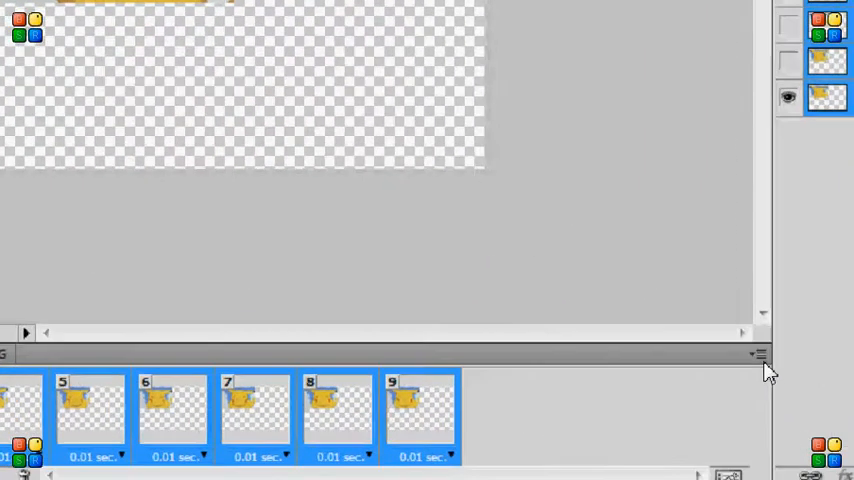
click(760, 356)
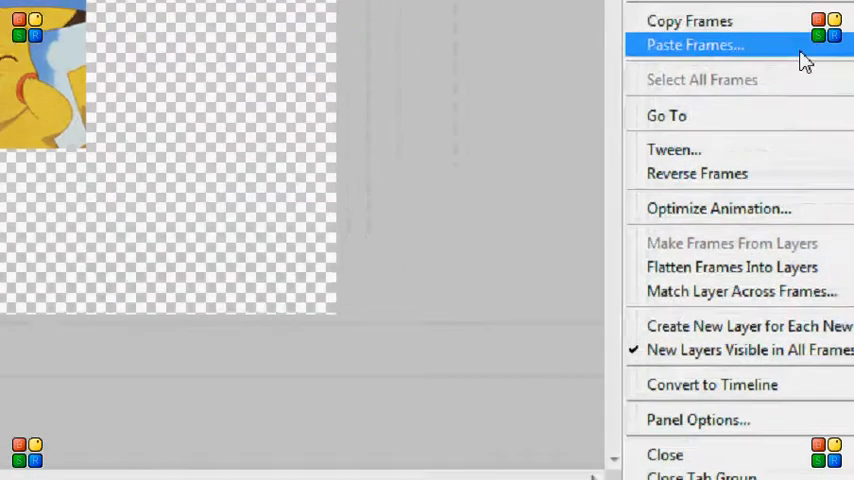
Paste Frames with Paste Over Selection and Link Added Layers, confirming with OK.
click(696, 44)
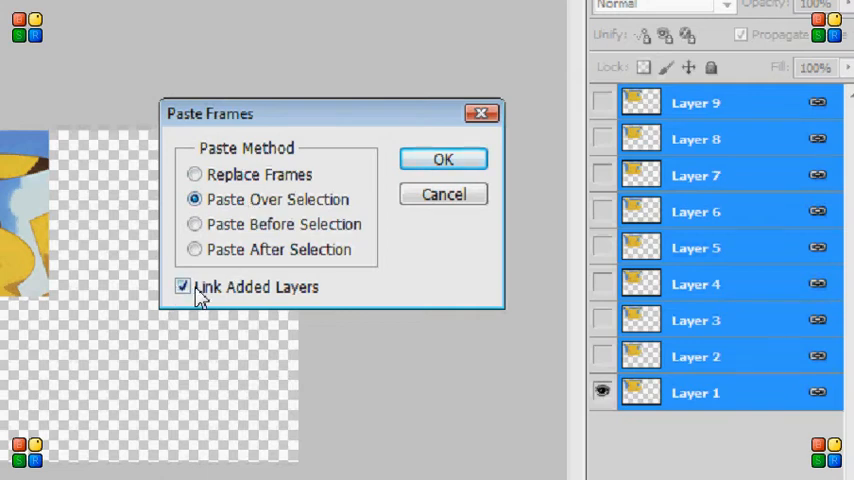
mouse_move(276, 292)
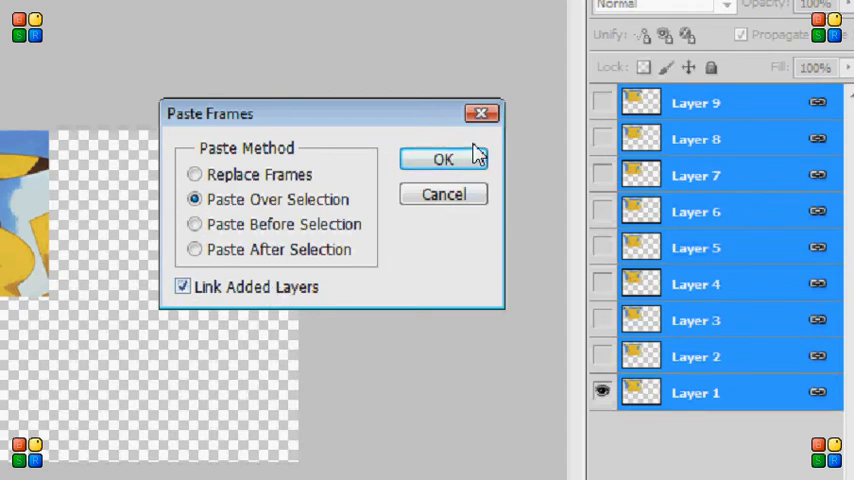
click(444, 160)
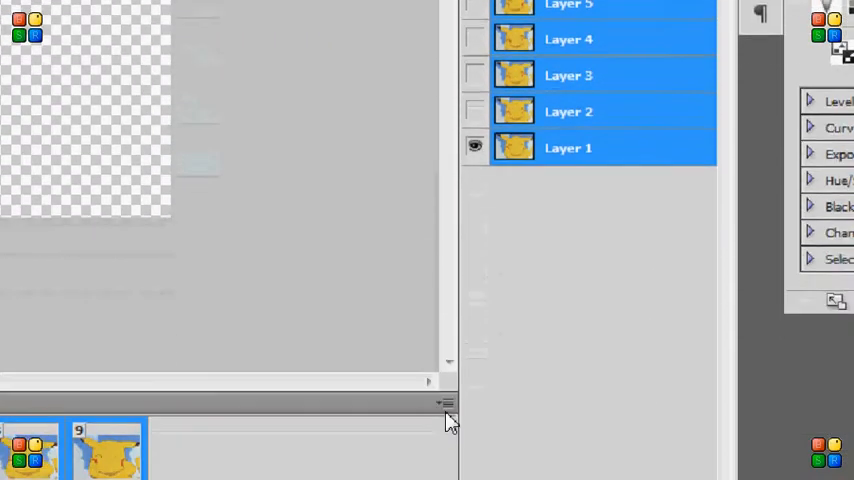
Copy the Pikachu frames again and choose Paste Frames in the enlarged canvas.
click(448, 404)
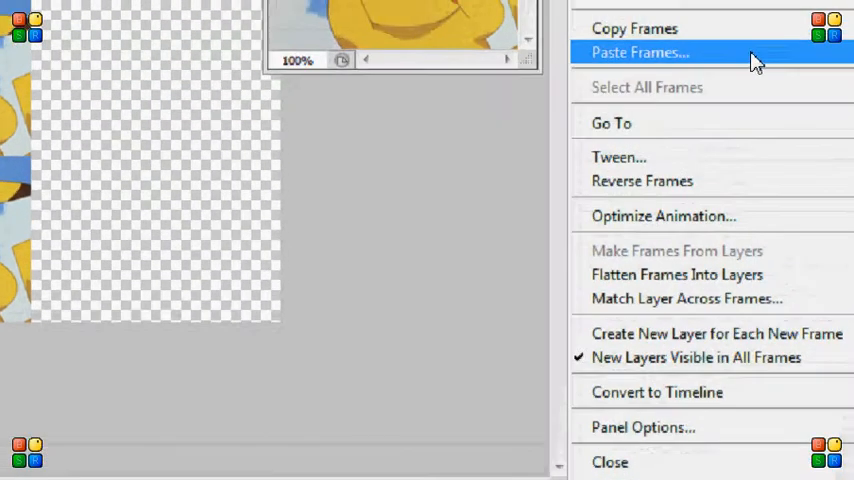
click(640, 52)
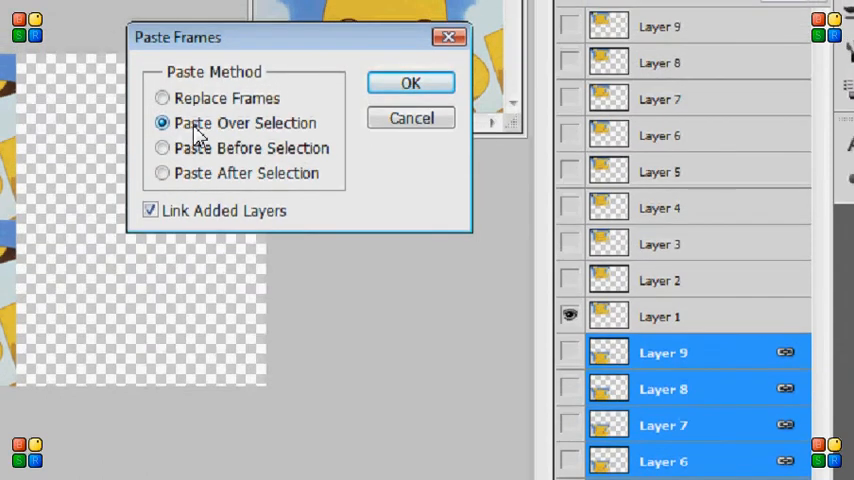
Confirm Paste Over Selection and drag the new Pikachu copy into place on the canvas.
click(410, 82)
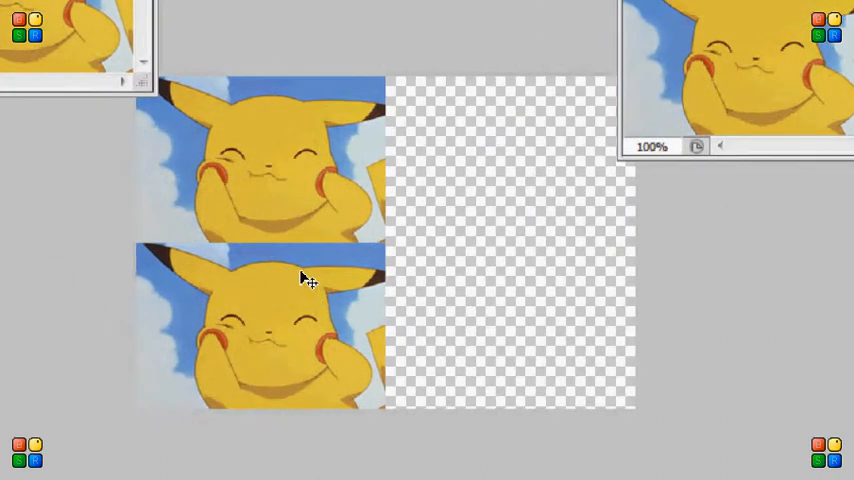
drag(260, 324, 370, 344)
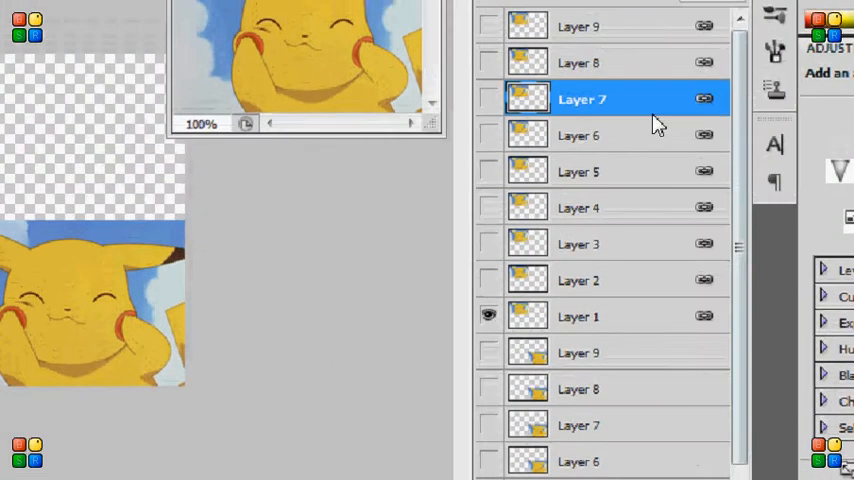
Scroll the layer stack and select Layer 9 of the pasted Pikachu copy.
scroll(down, 3)
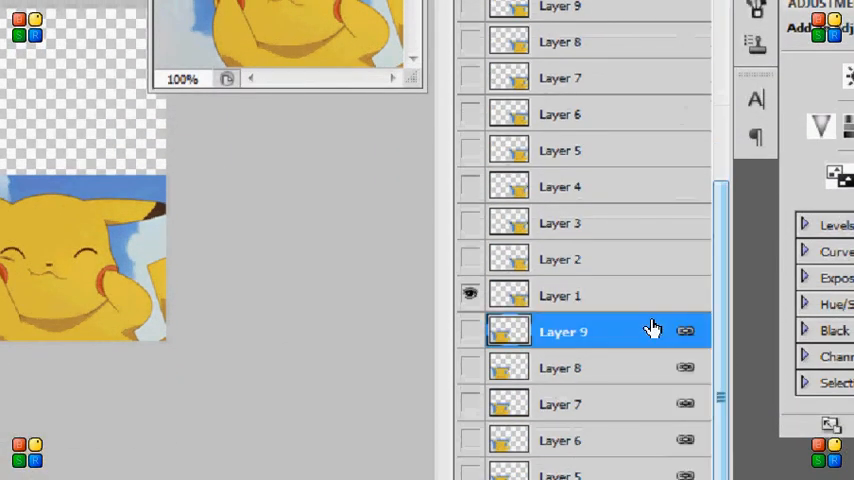
click(564, 186)
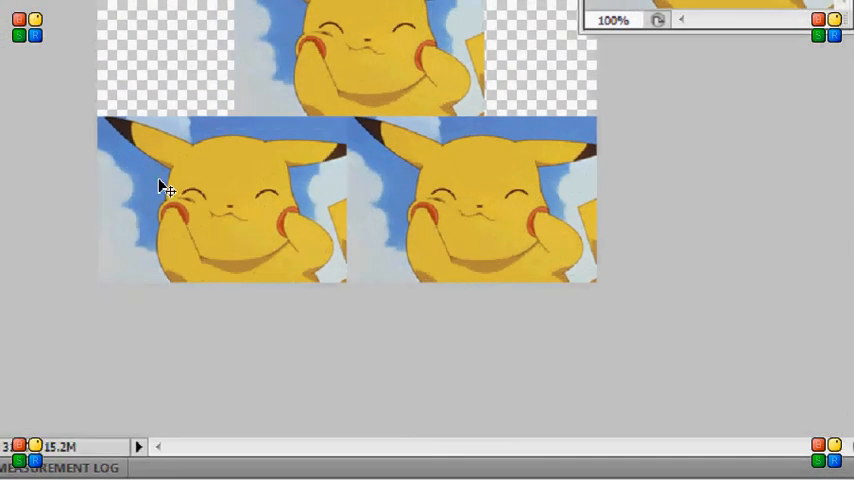
mouse_move(256, 270)
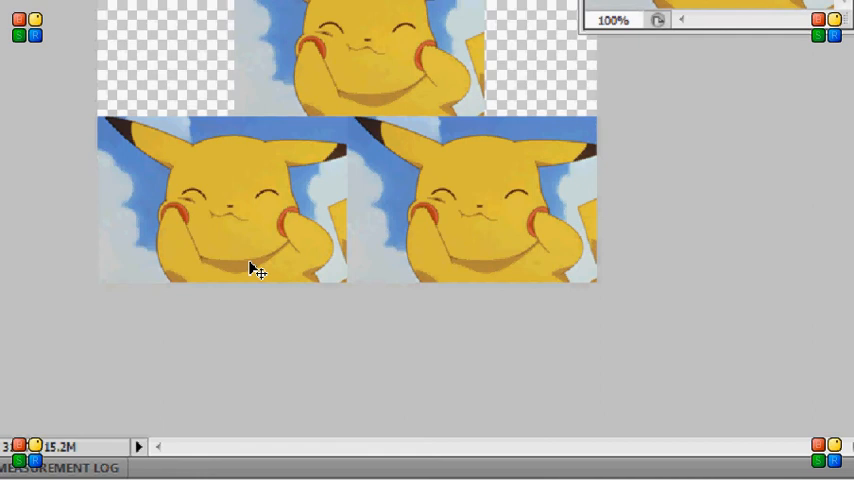
mouse_move(562, 240)
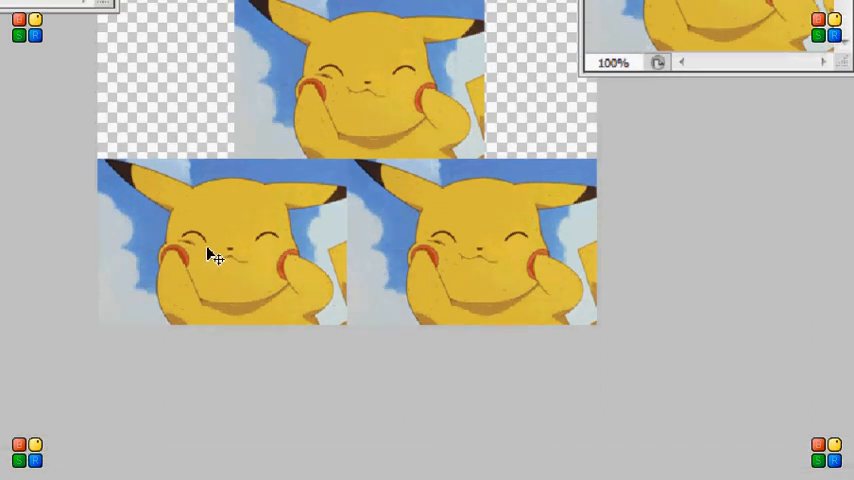
mouse_move(232, 258)
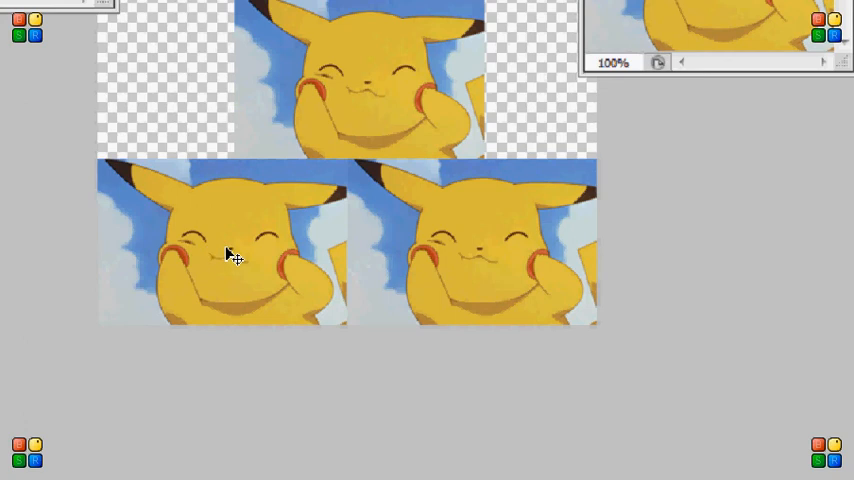